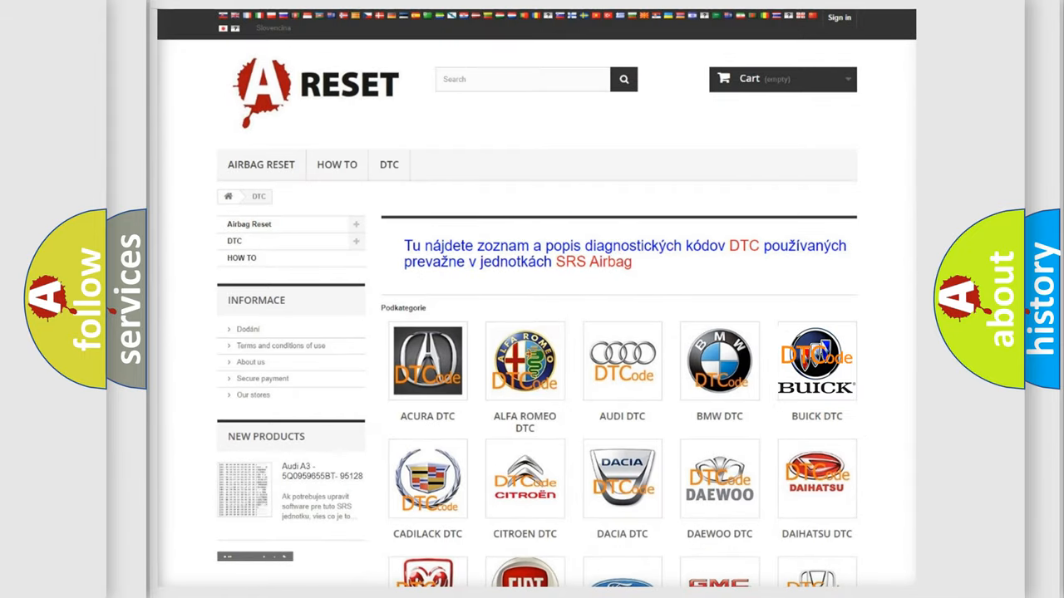
Select the BUICK DTC logo to list Buick codes and reach code B09583A
click(816, 359)
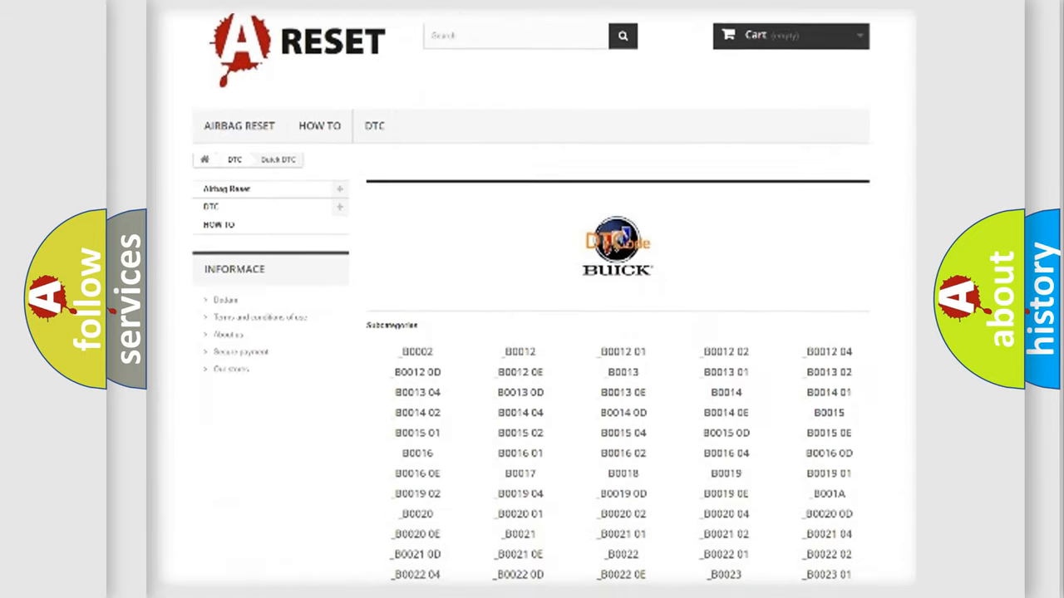
scroll(down, 3)
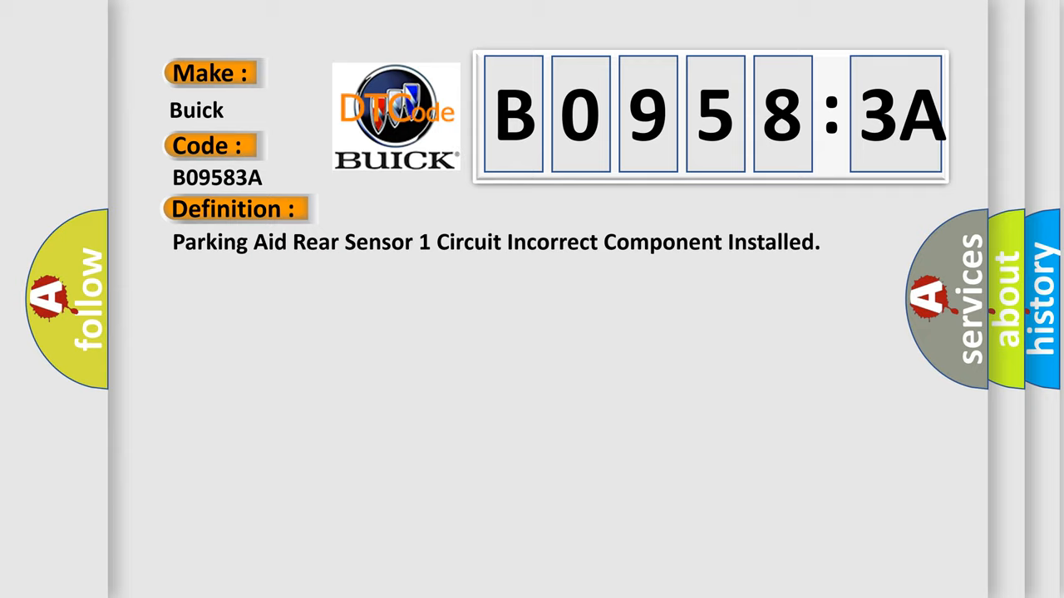
Advance the slide to reveal the Description section for code B09583A
click(432, 209)
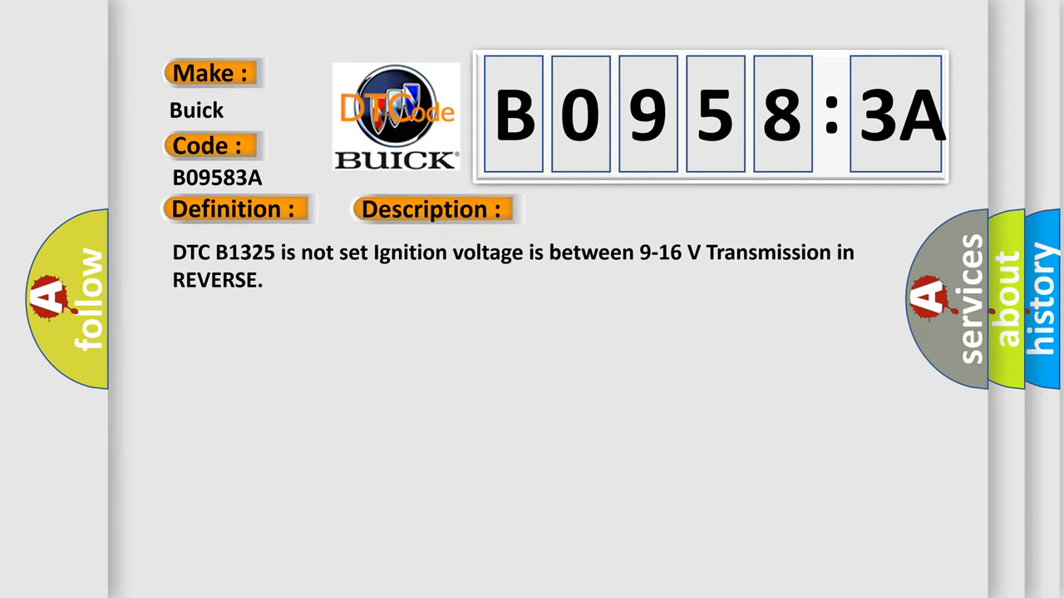